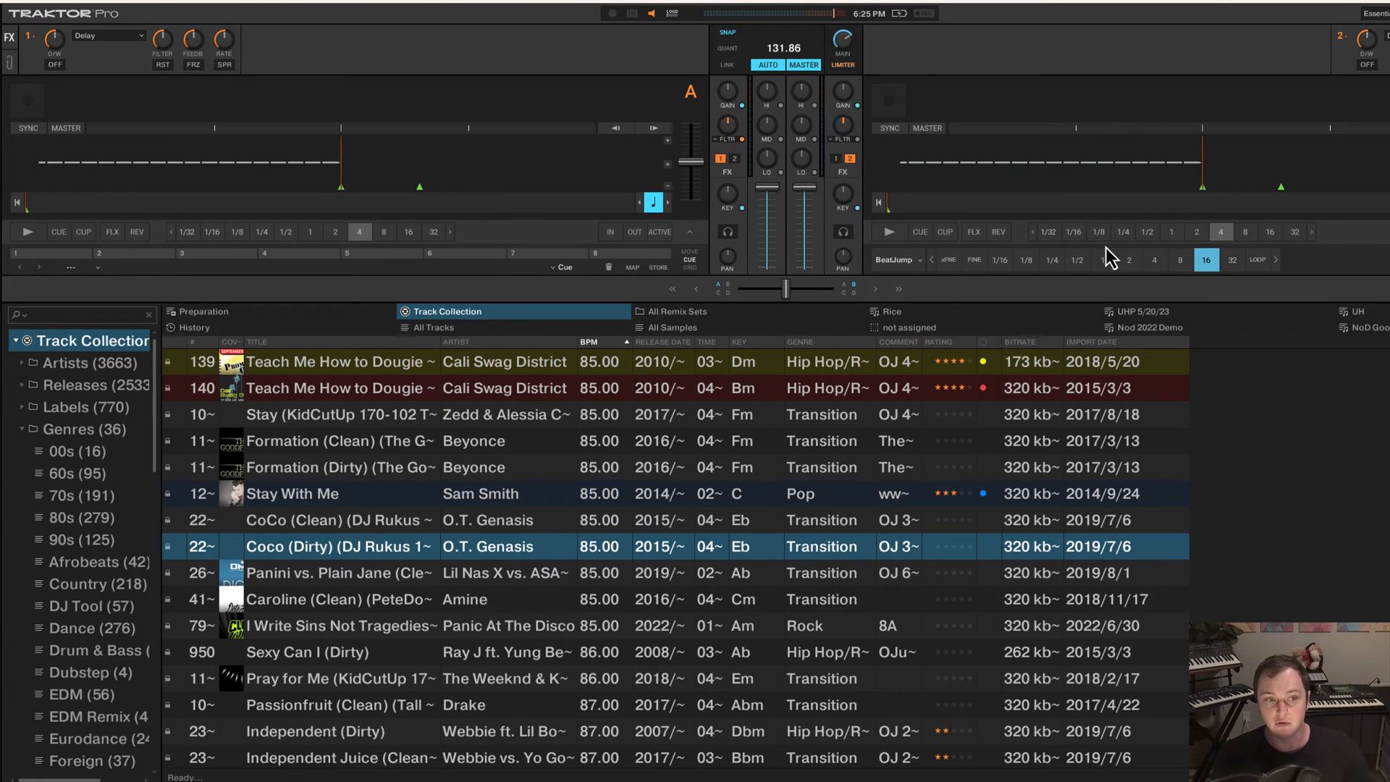
- Scroll the collection list to view the bracketed Comment 2 tags
scroll("down", 3)
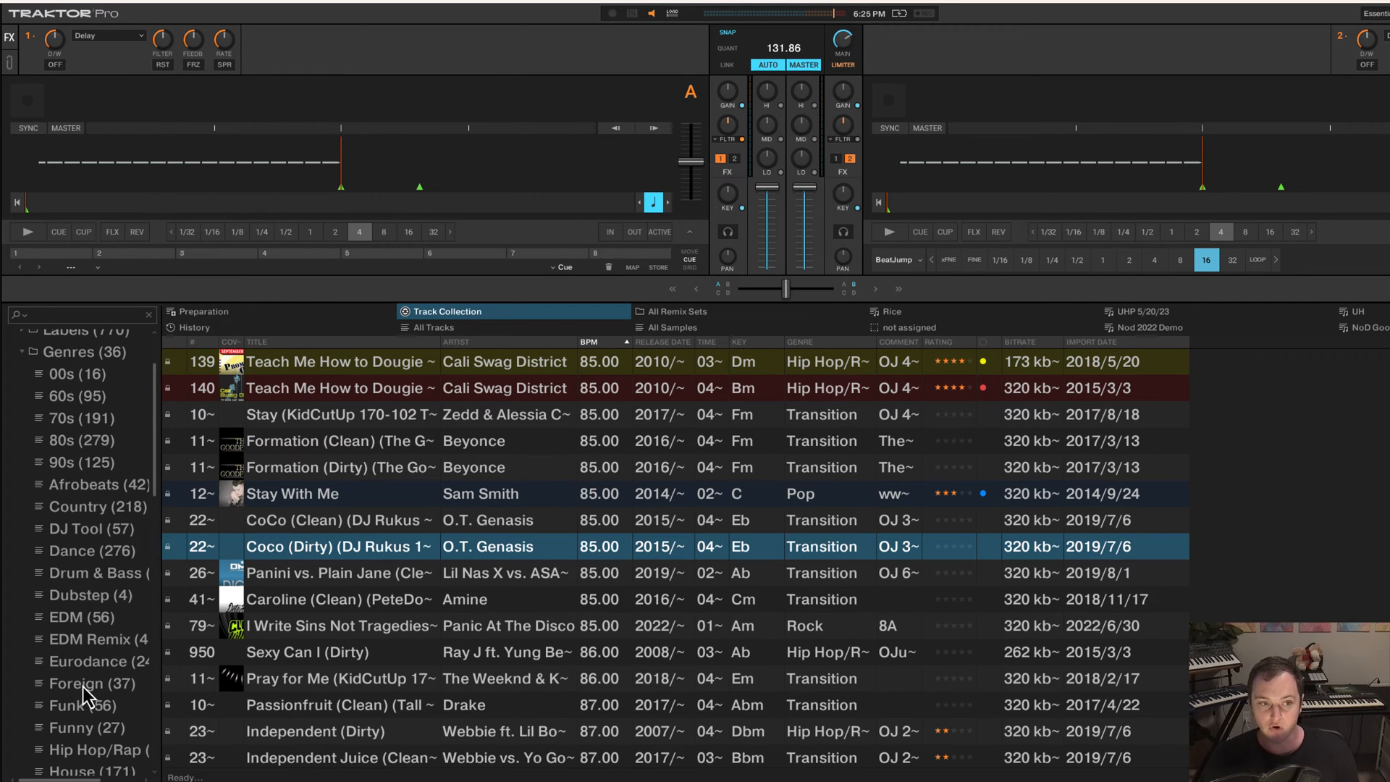
mouse_move(104, 421)
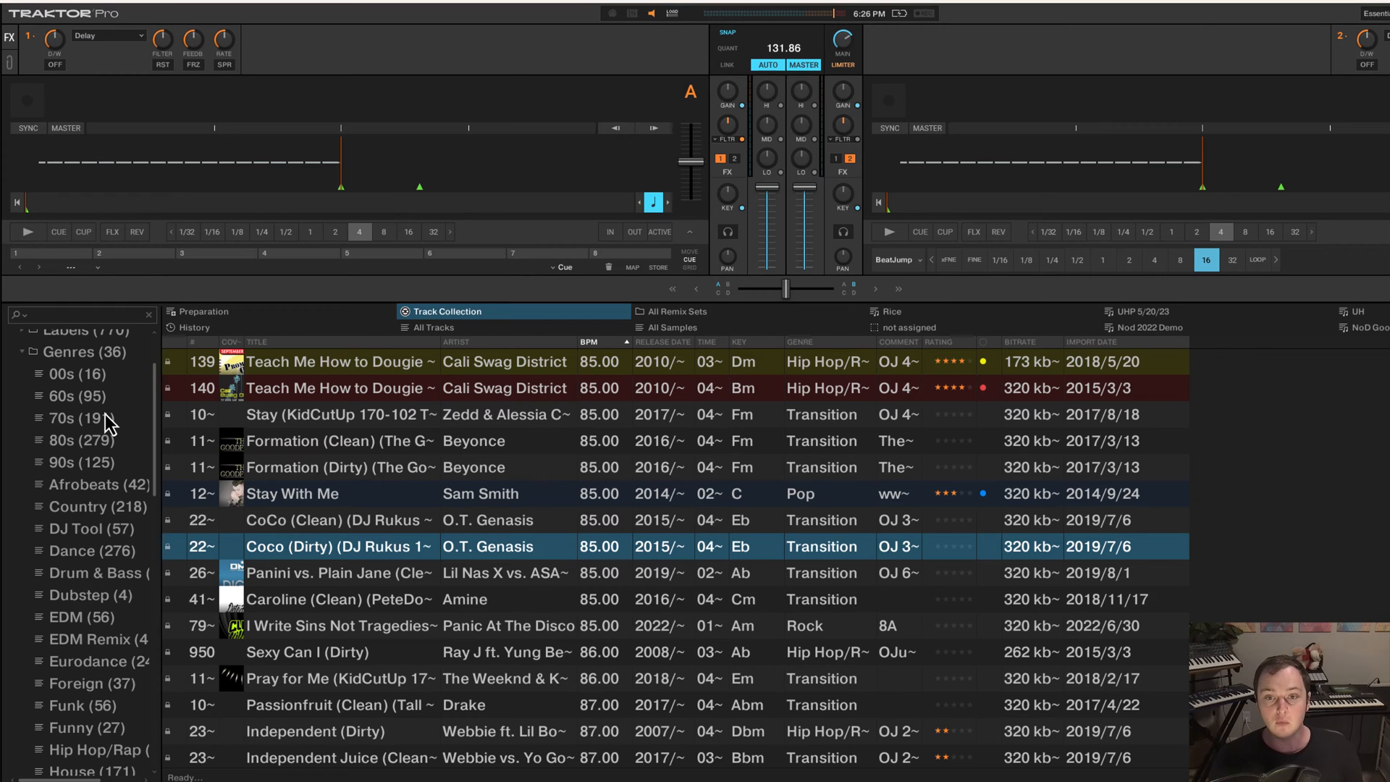
mouse_move(224, 513)
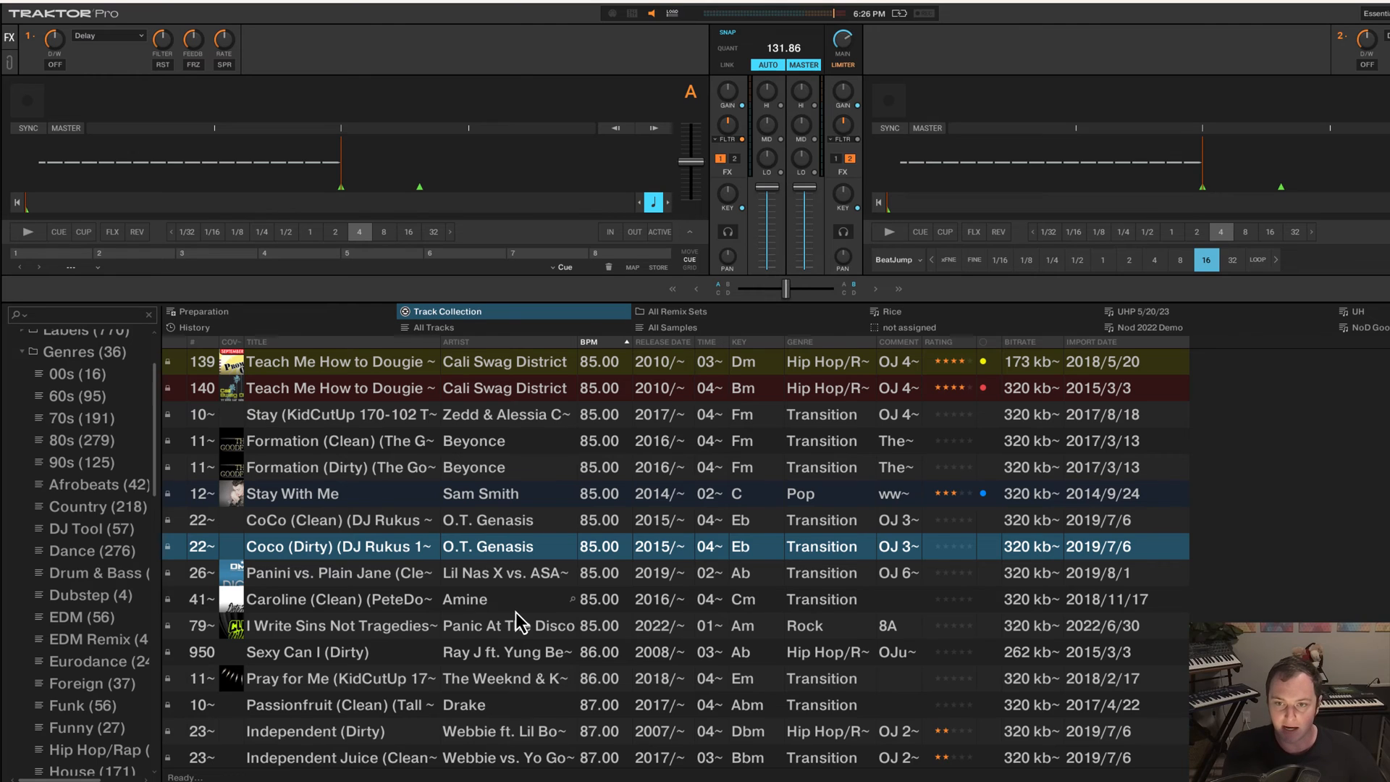
mouse_move(1188, 344)
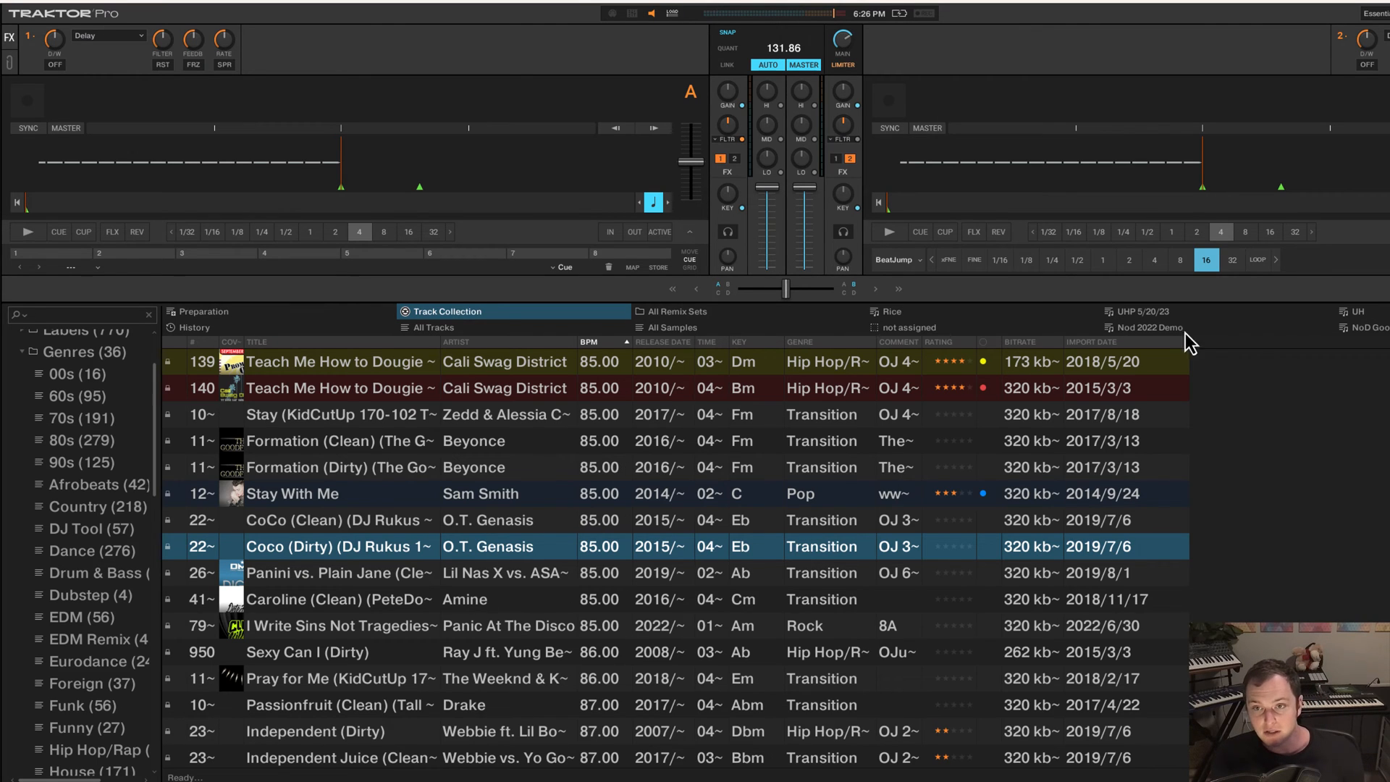
mouse_move(1231, 349)
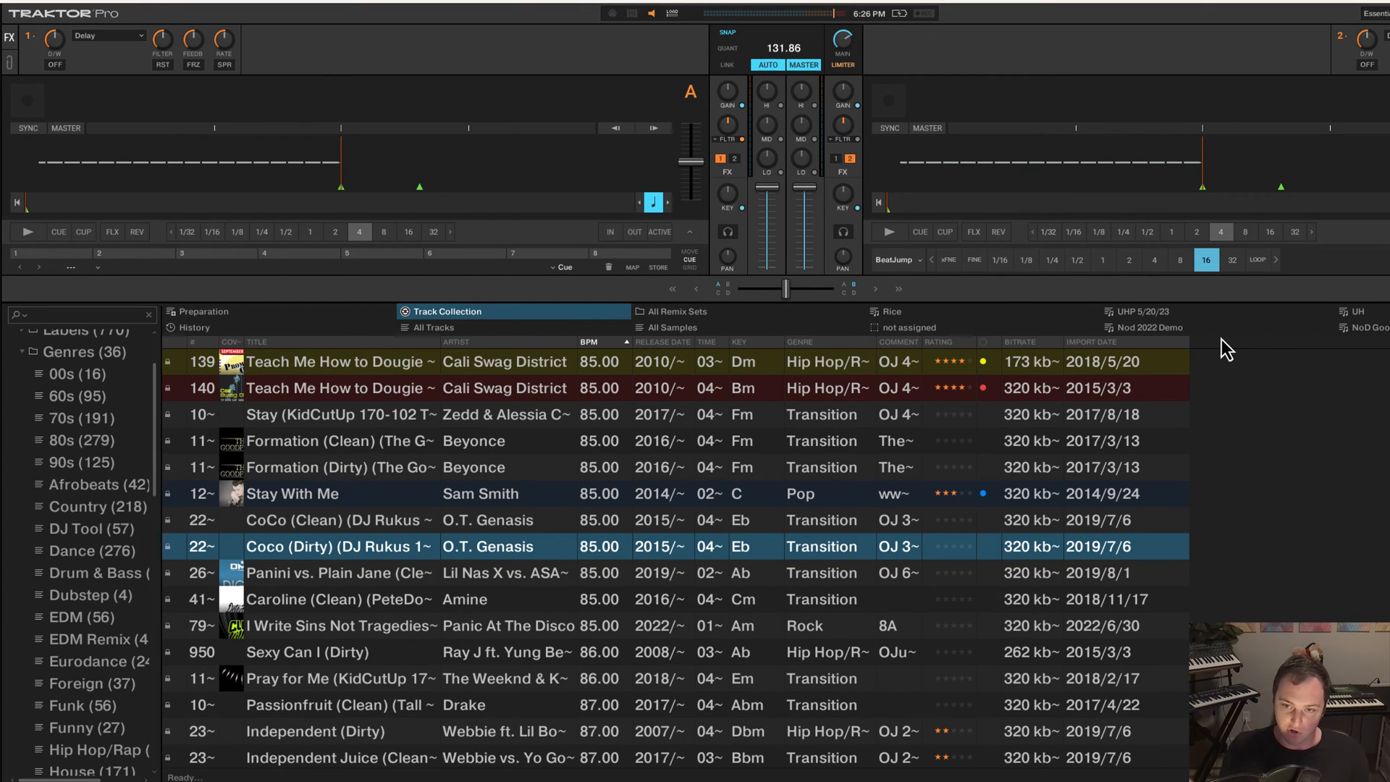
mouse_move(1241, 354)
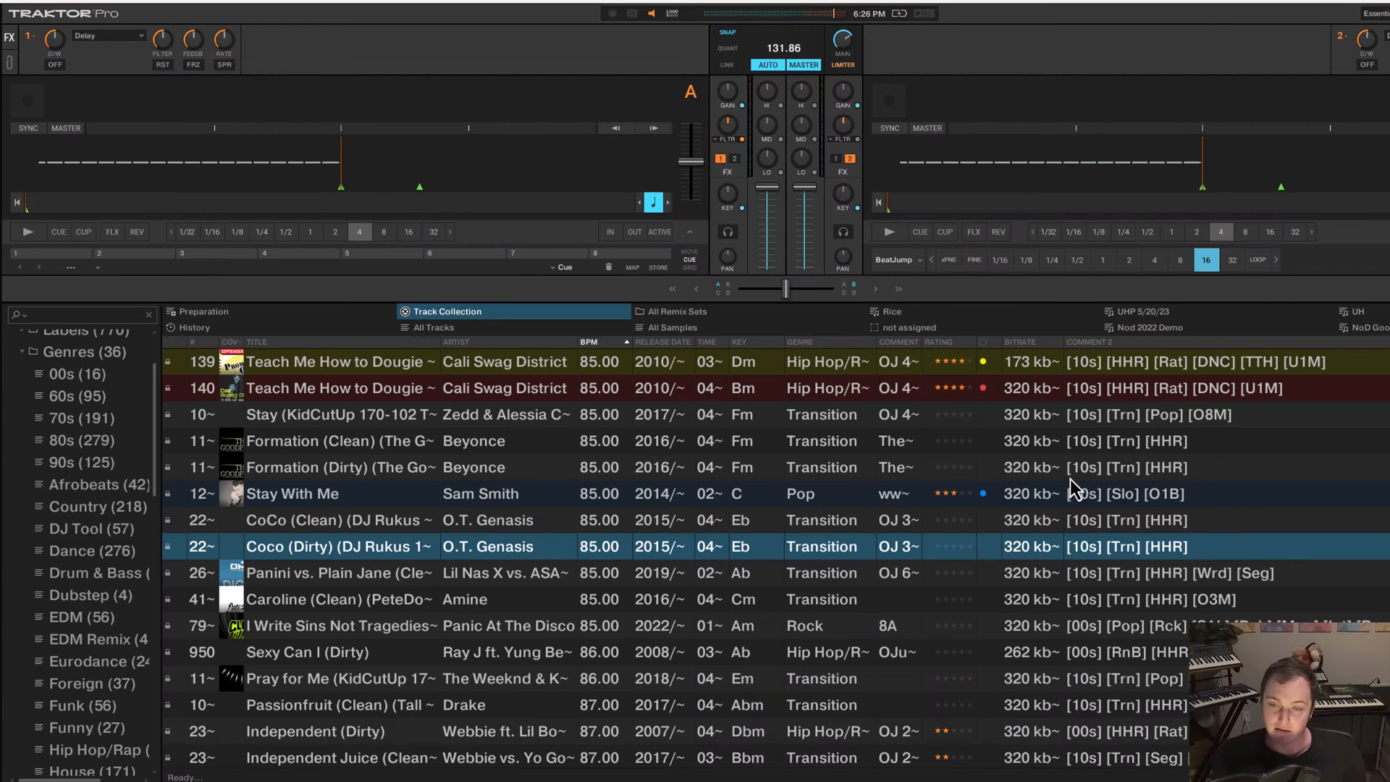
mouse_move(1126, 474)
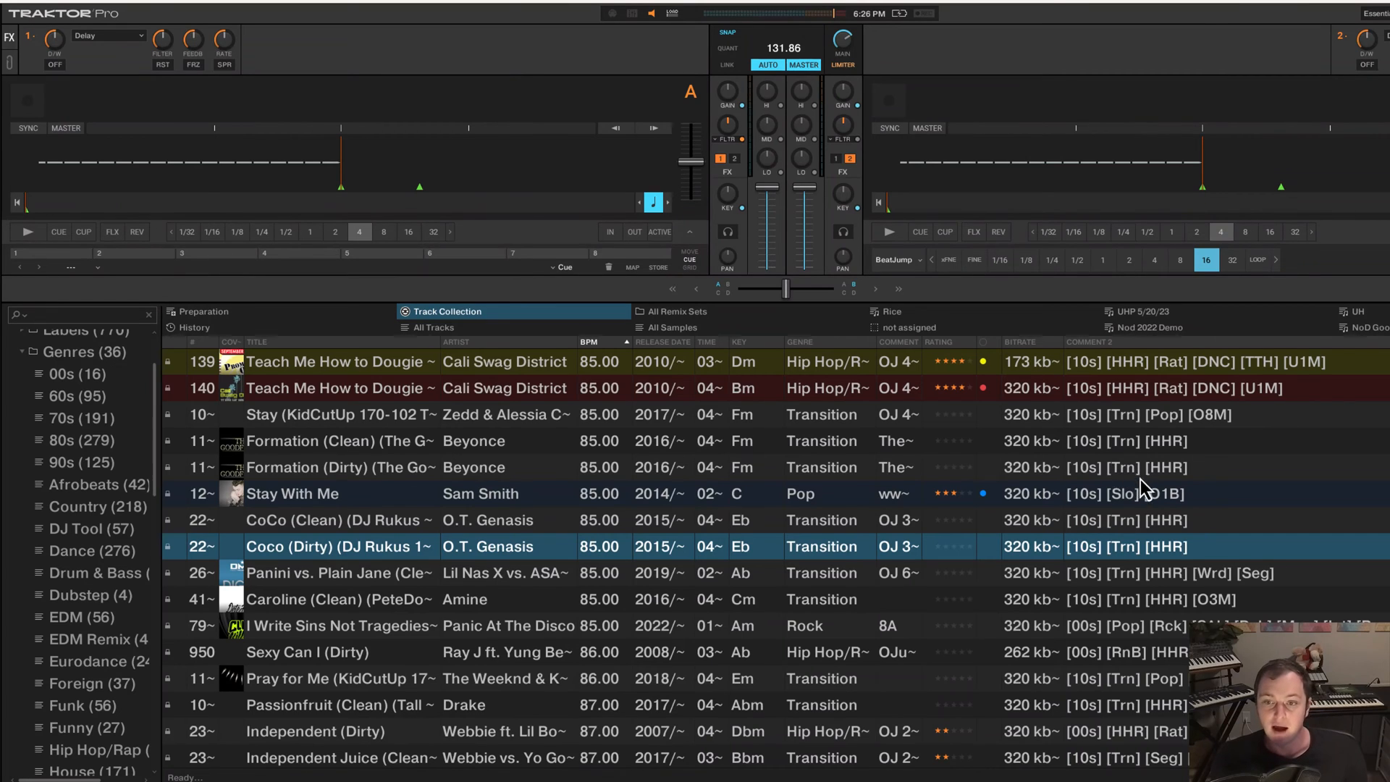
mouse_move(1223, 596)
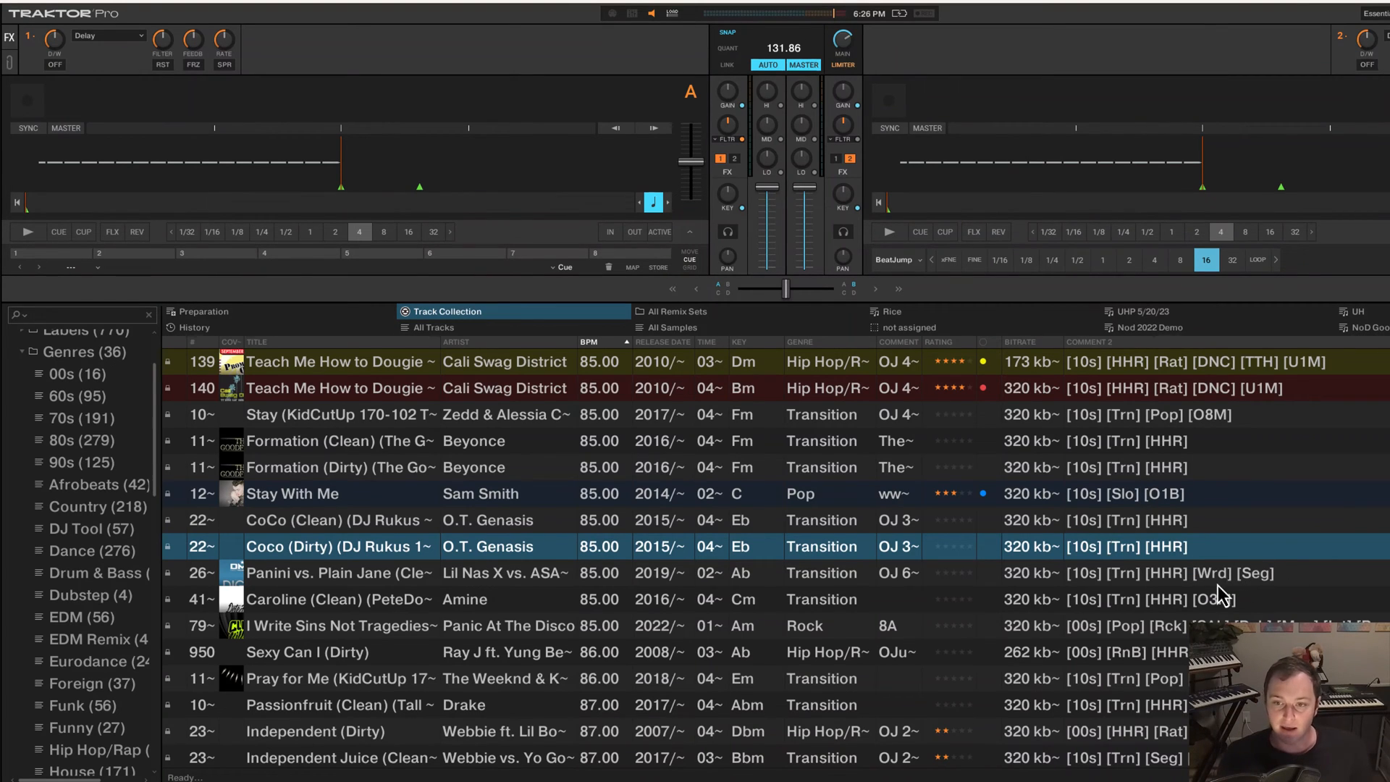
mouse_move(1139, 568)
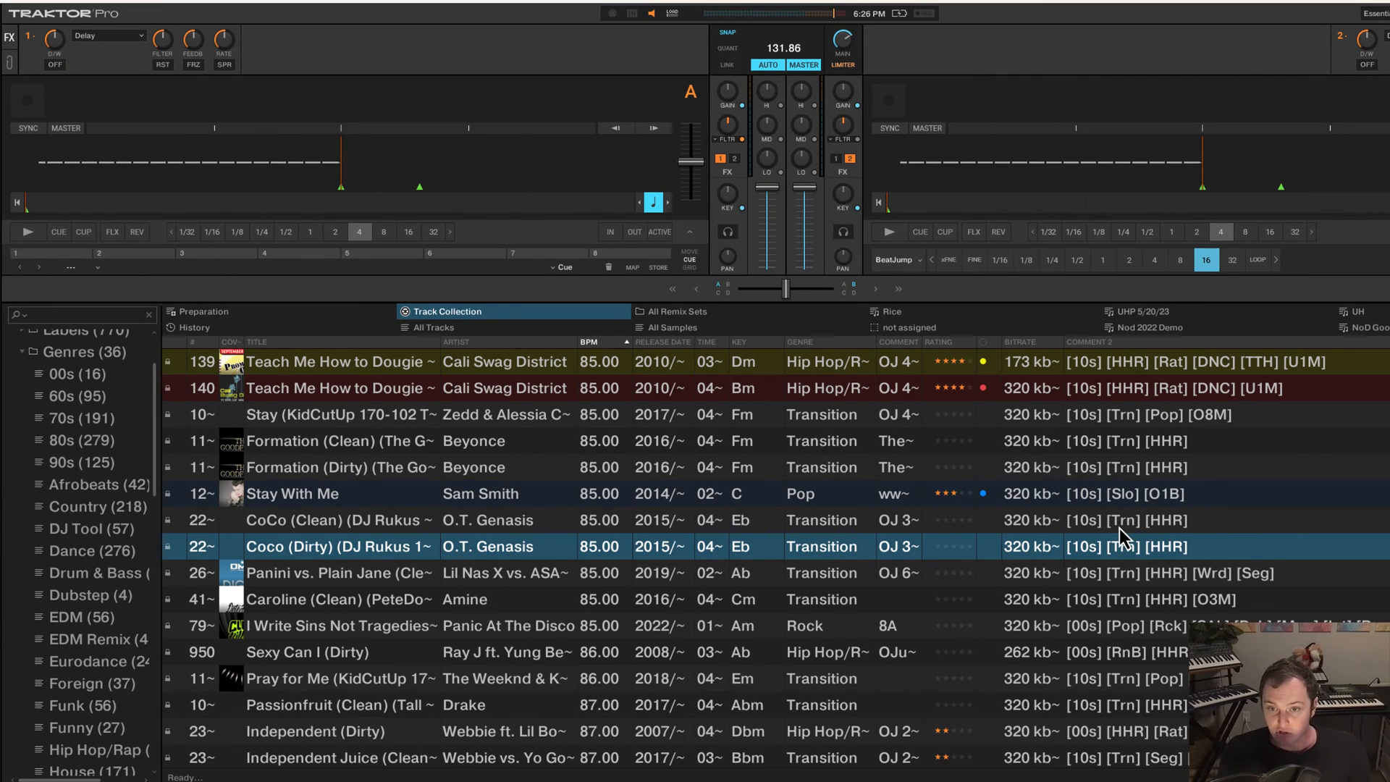
mouse_move(1249, 538)
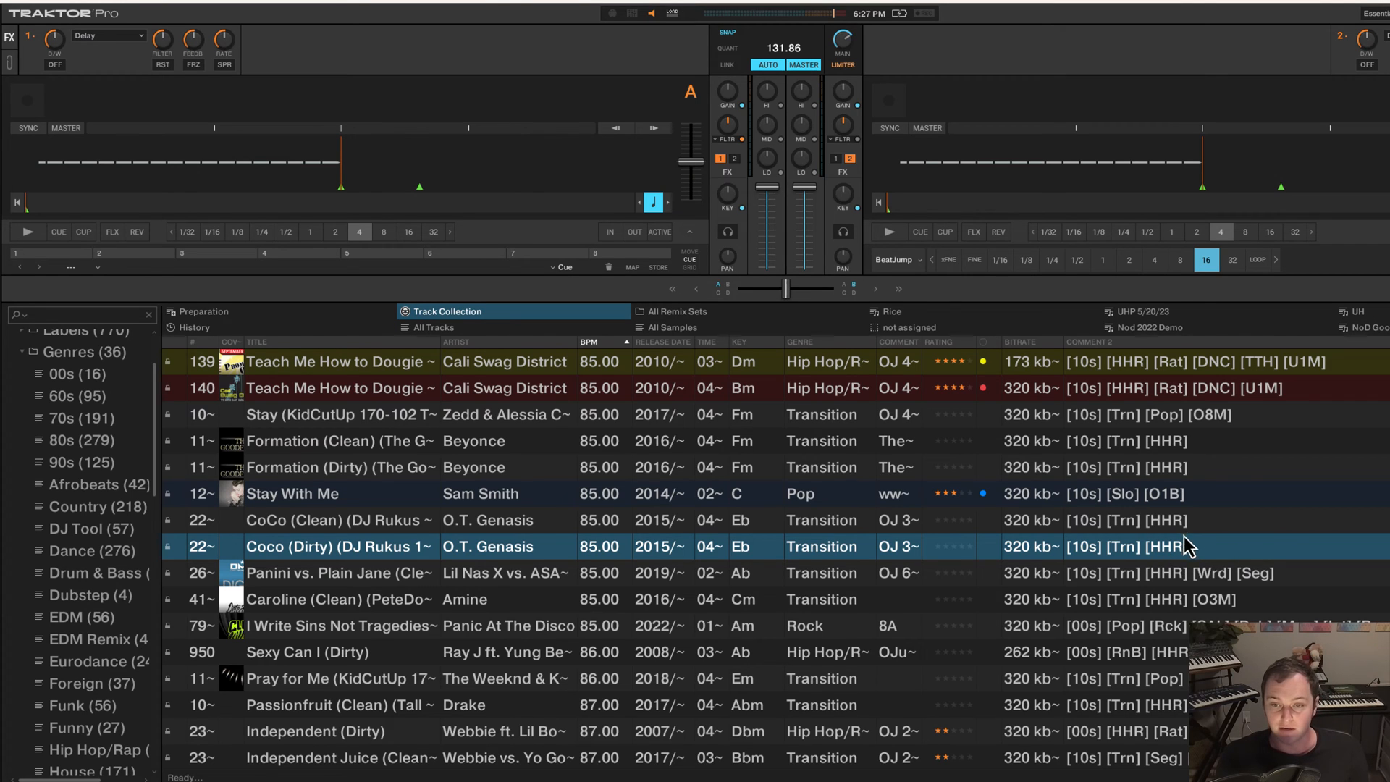
mouse_move(1169, 528)
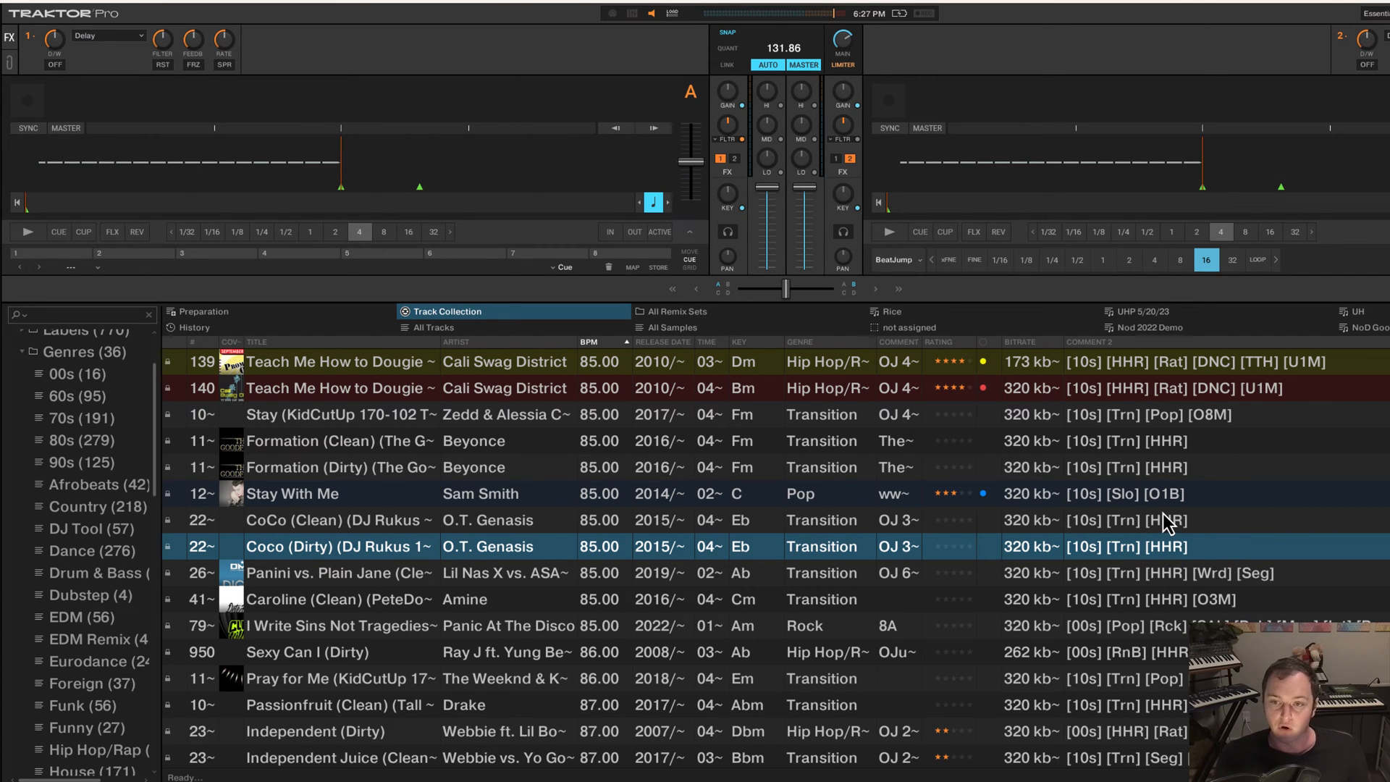
mouse_move(7, 335)
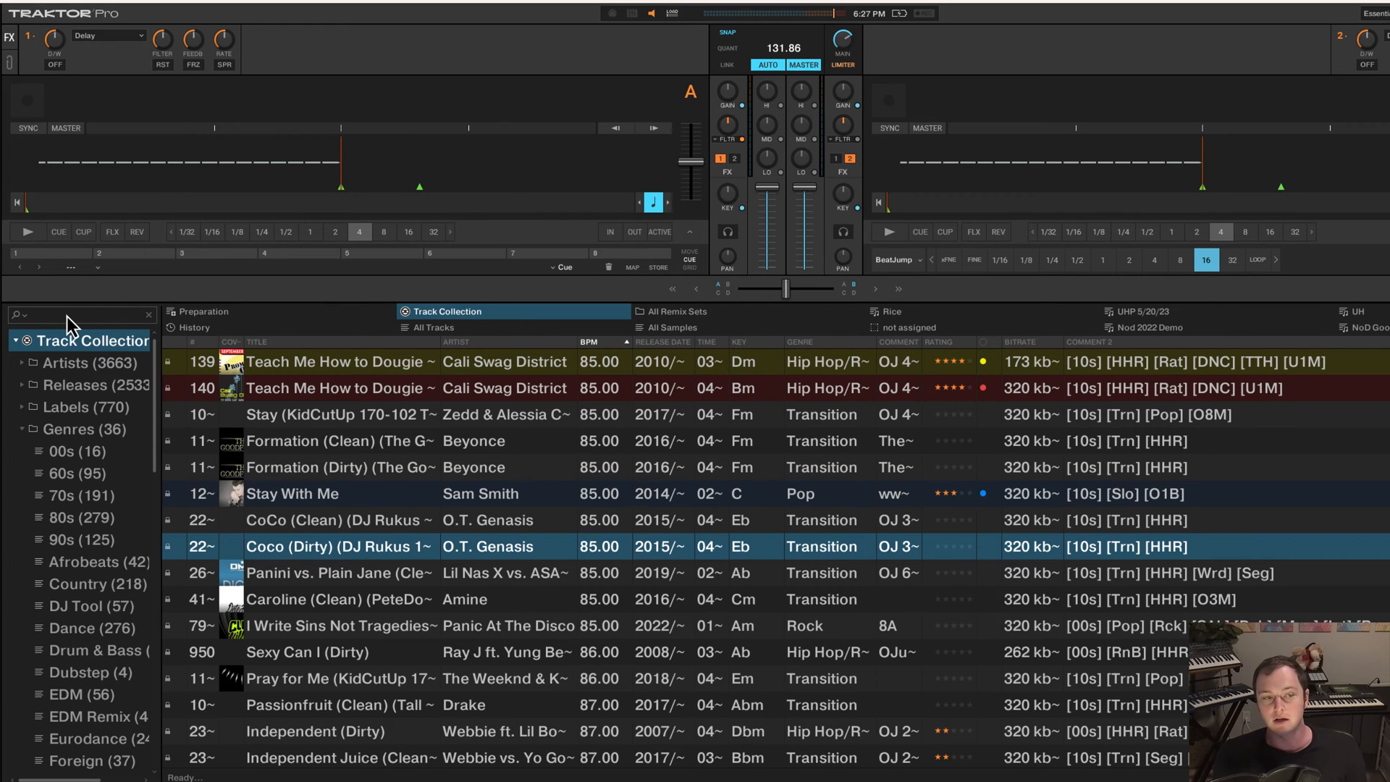
left_click(80, 315)
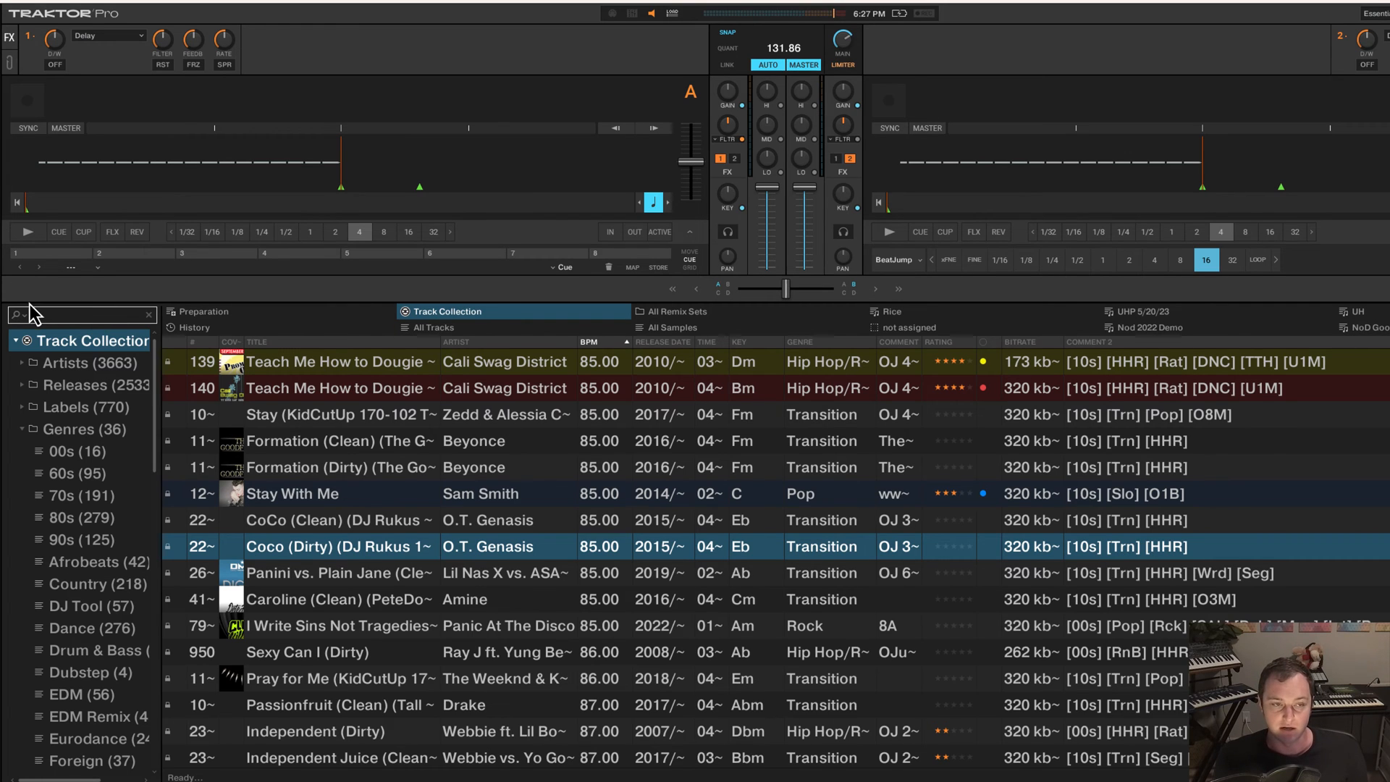
left_click(355, 521)
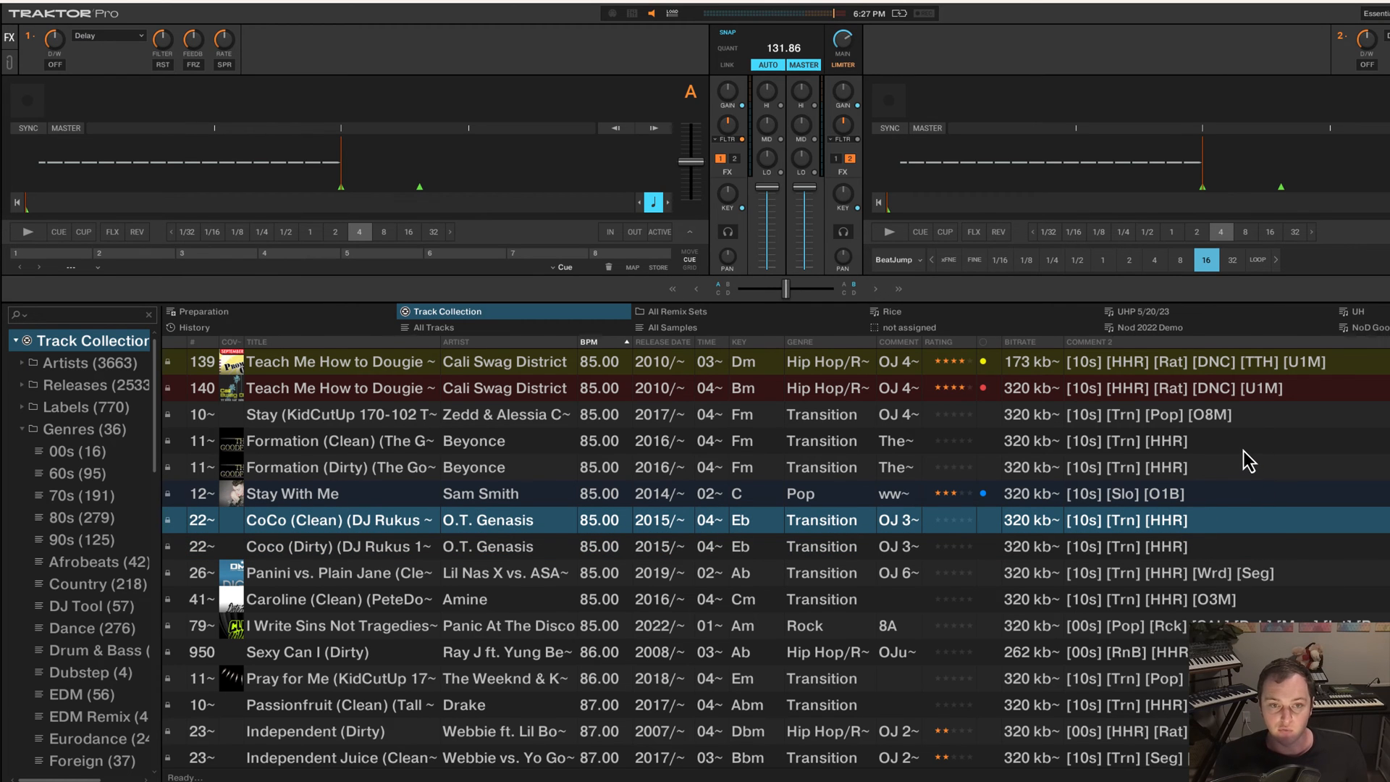
scroll("down", 3)
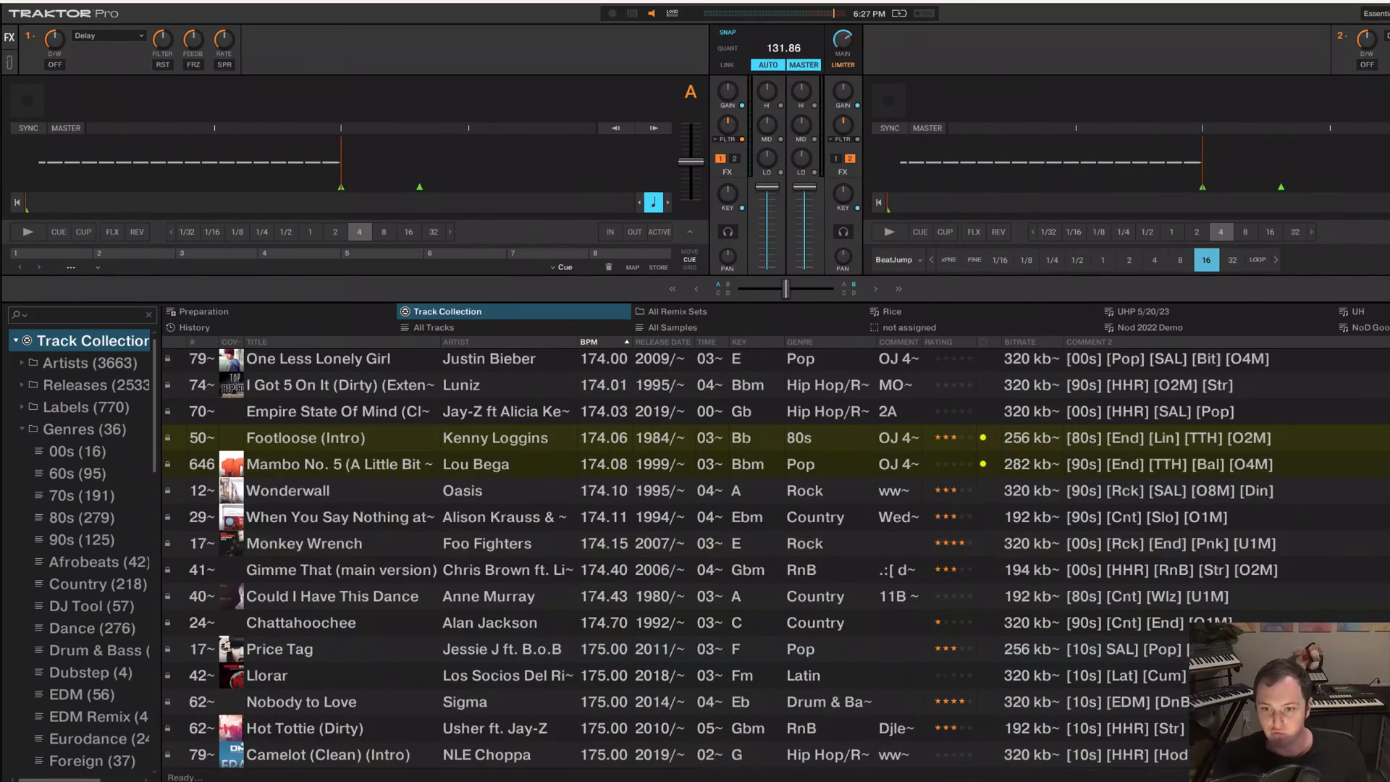
left_click(328, 754)
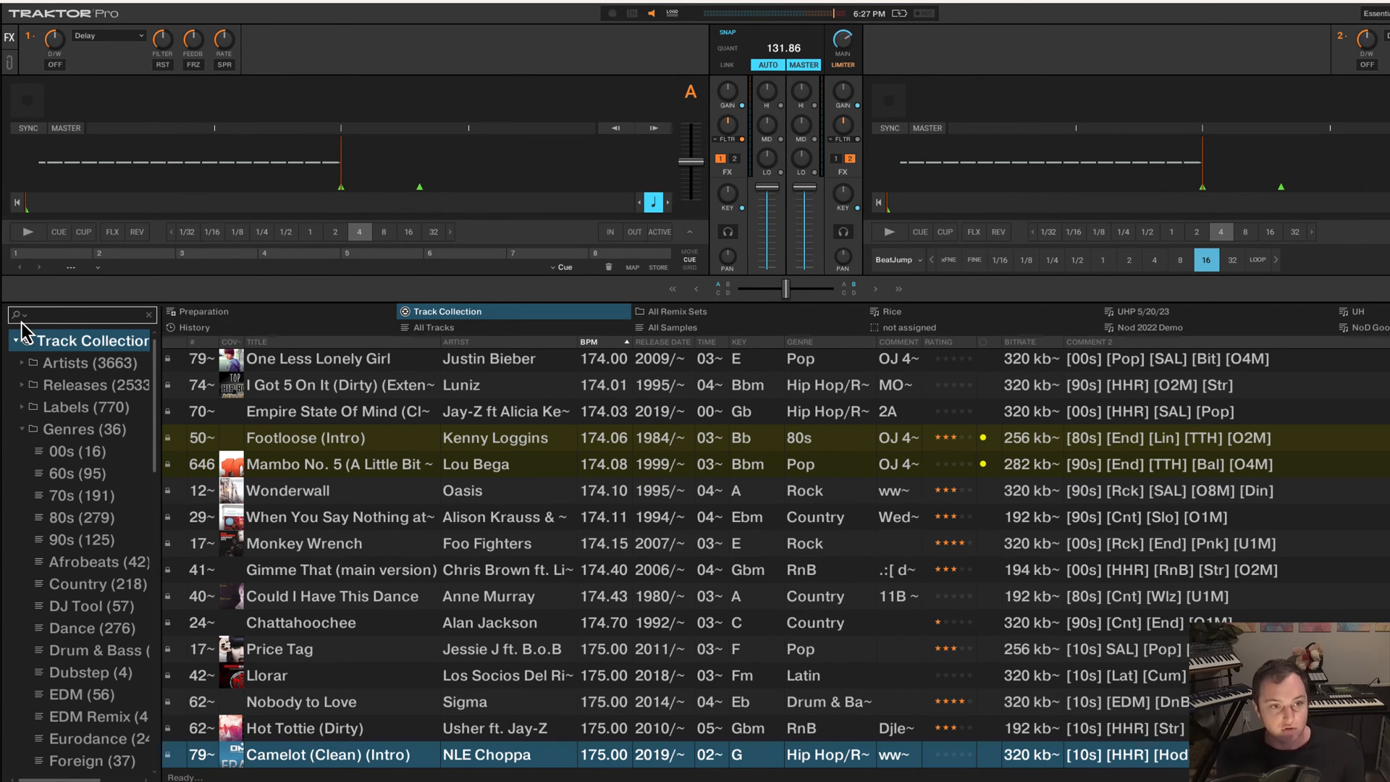
mouse_move(407, 396)
type("[70s]")
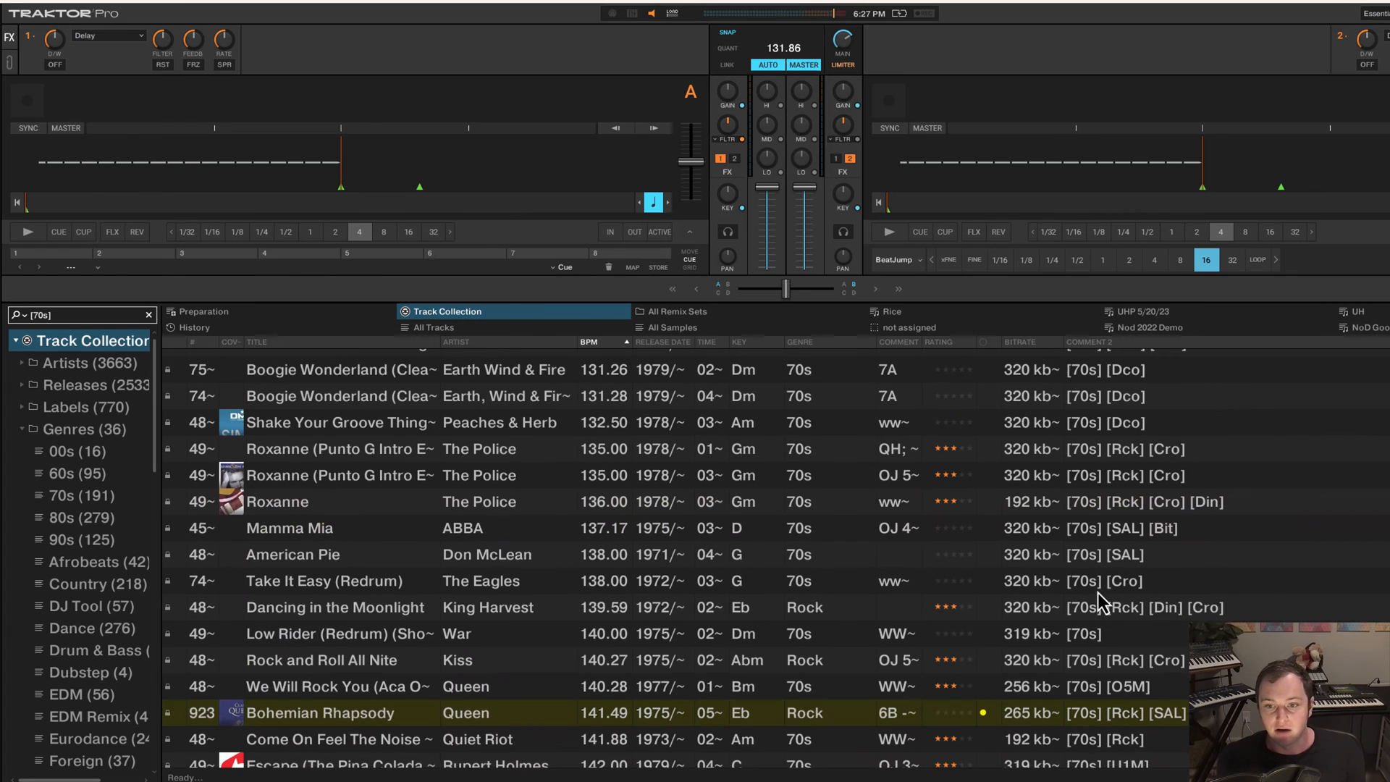
mouse_move(1166, 443)
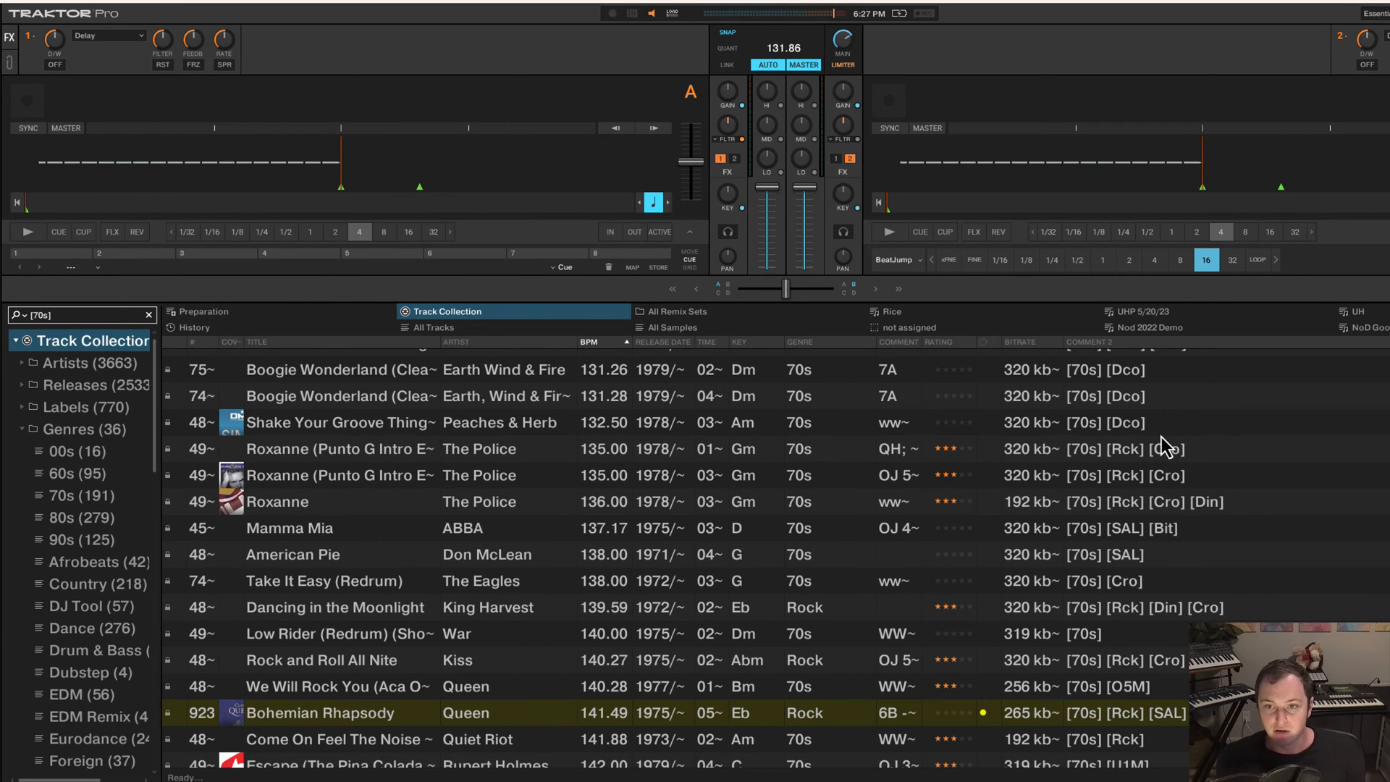
mouse_move(1130, 541)
type("[Dco")
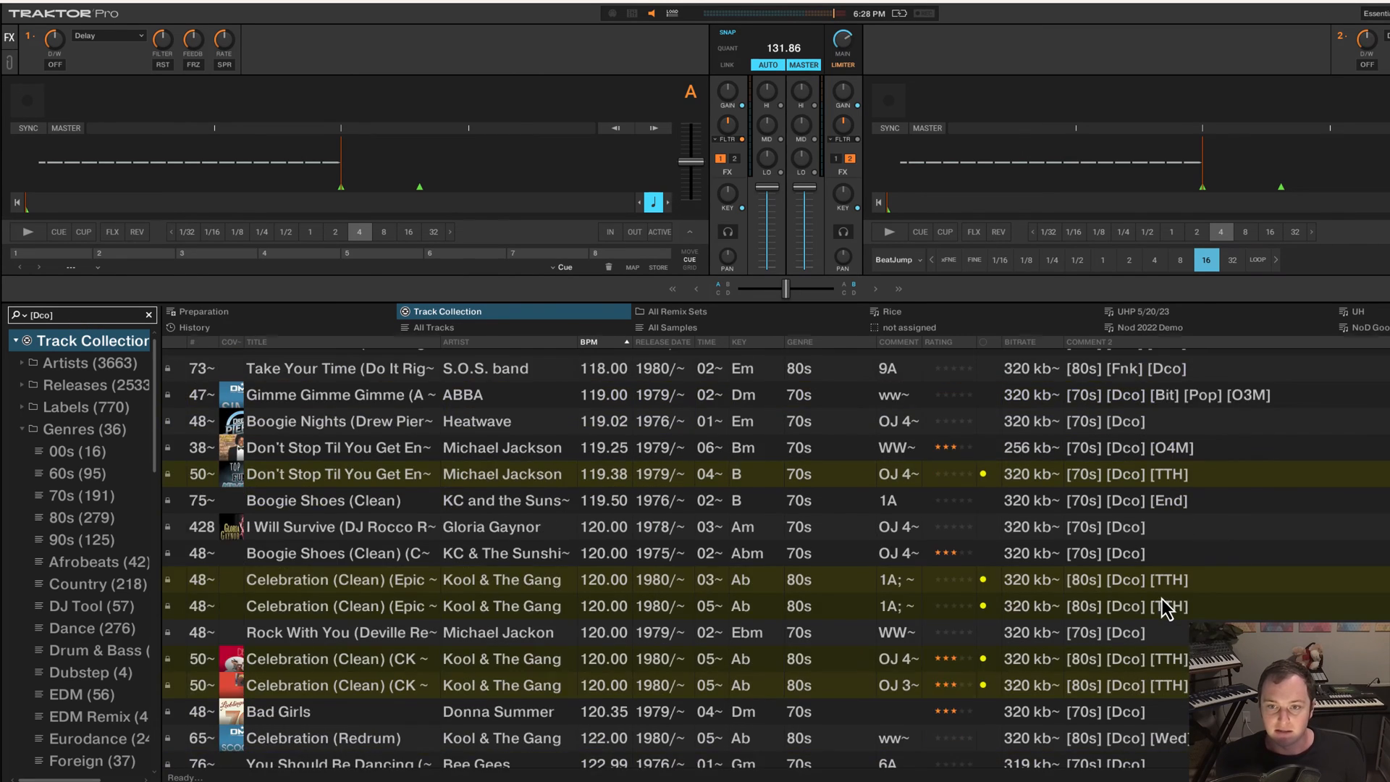
- Scroll through the [Dco]-filtered track list
scroll("down", 3)
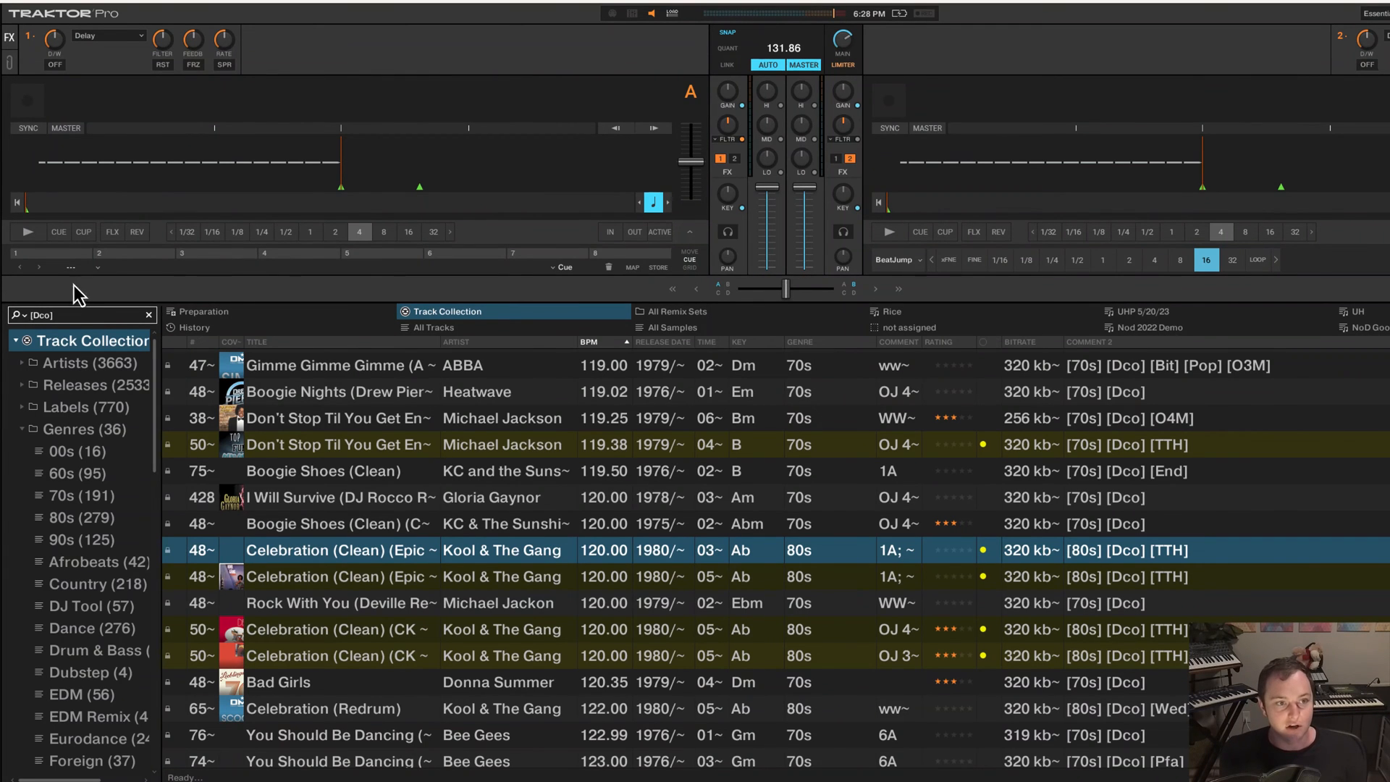
- Add [70s] after [Dco] in the search and scroll the 1970s disco results
type("[70s")
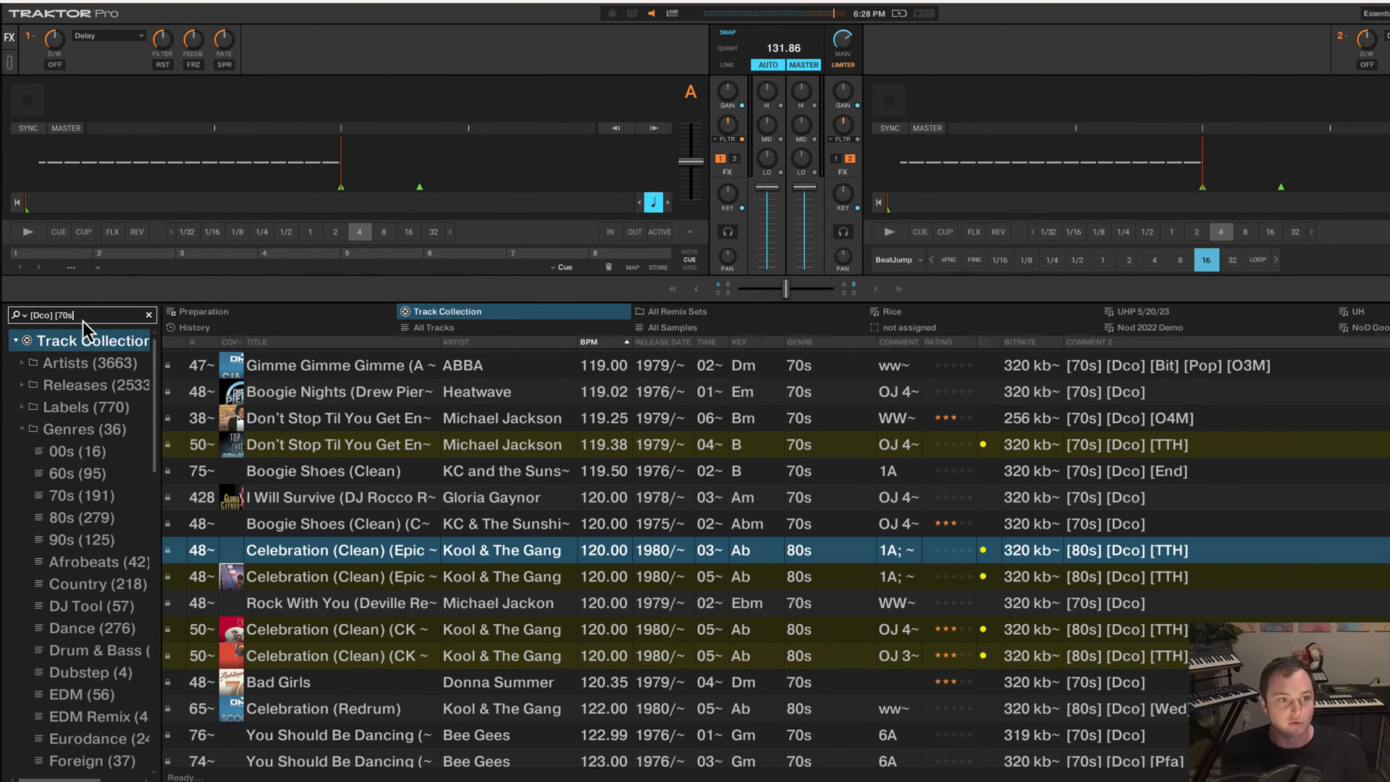
scroll("down", 3)
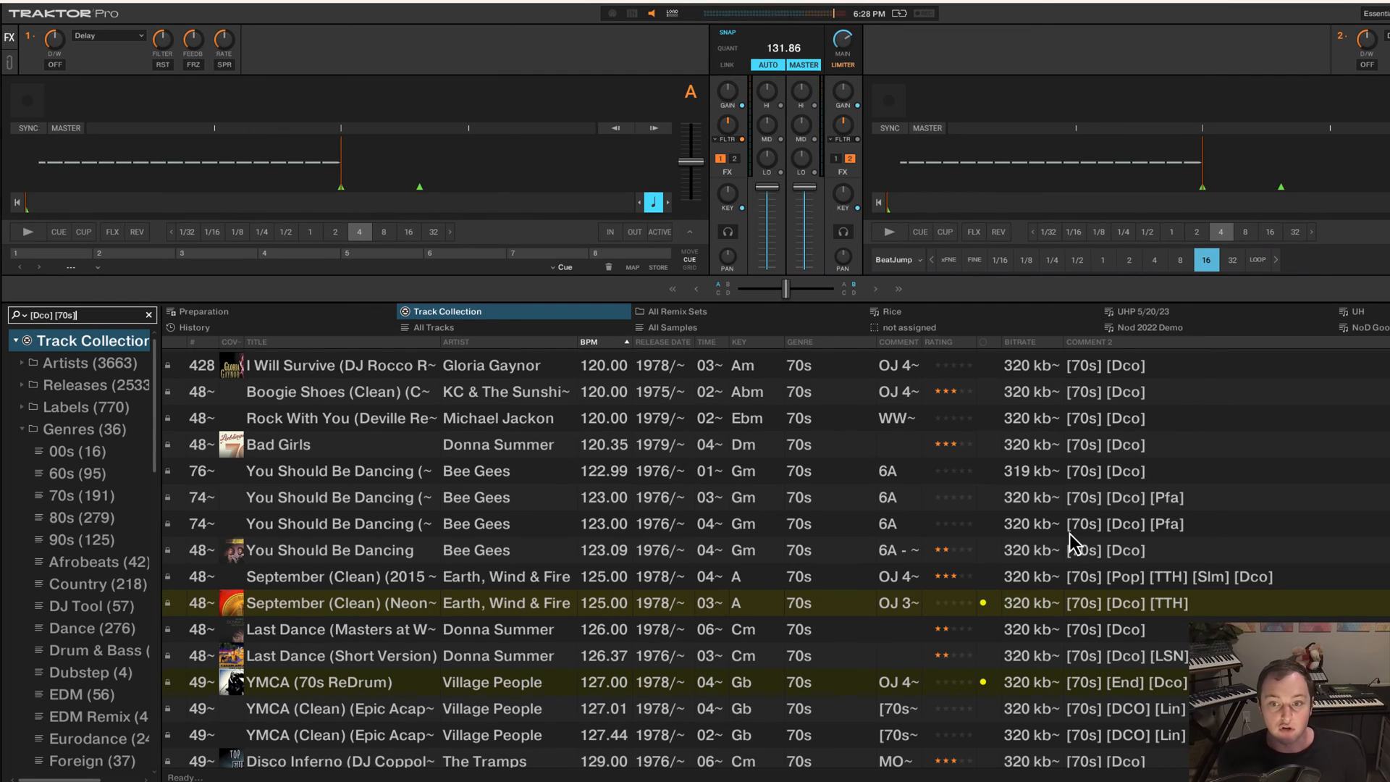
scroll("down", 3)
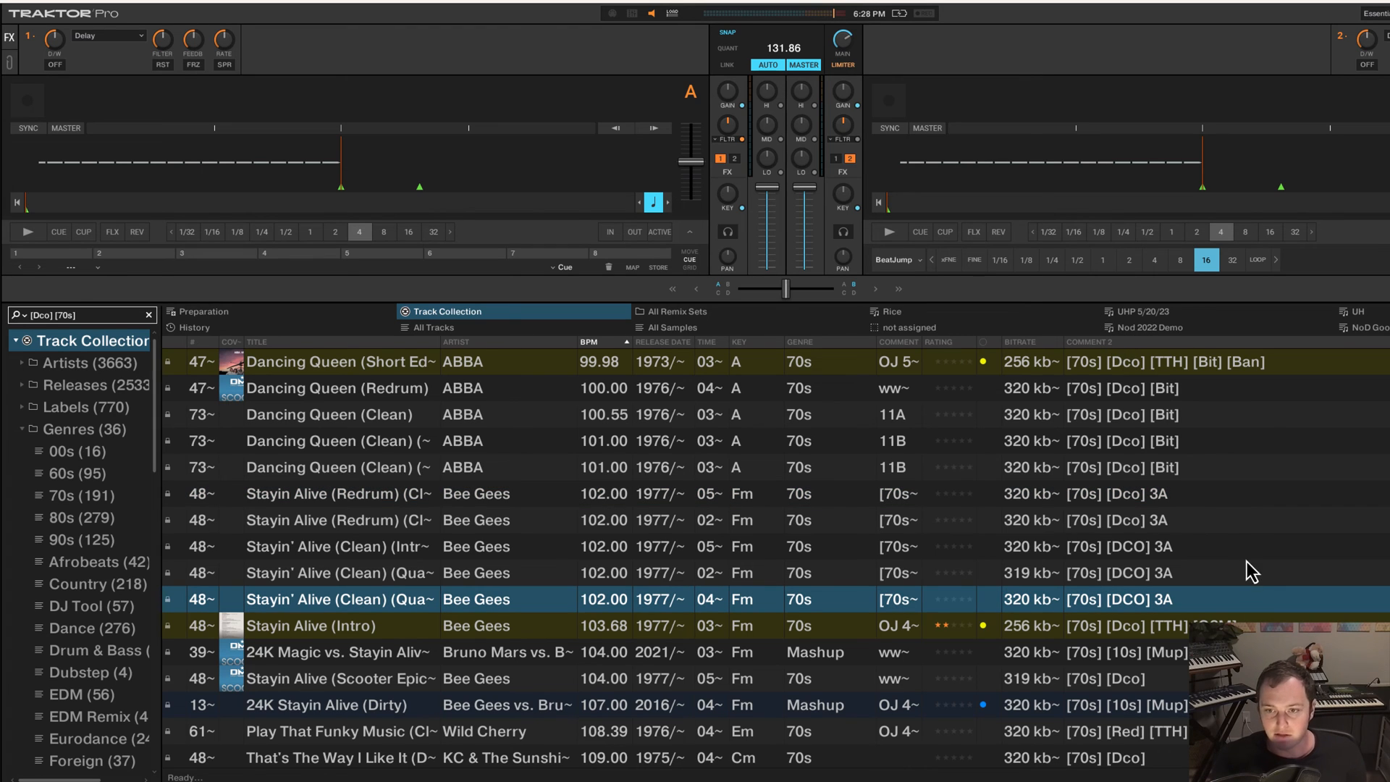
mouse_move(196, 339)
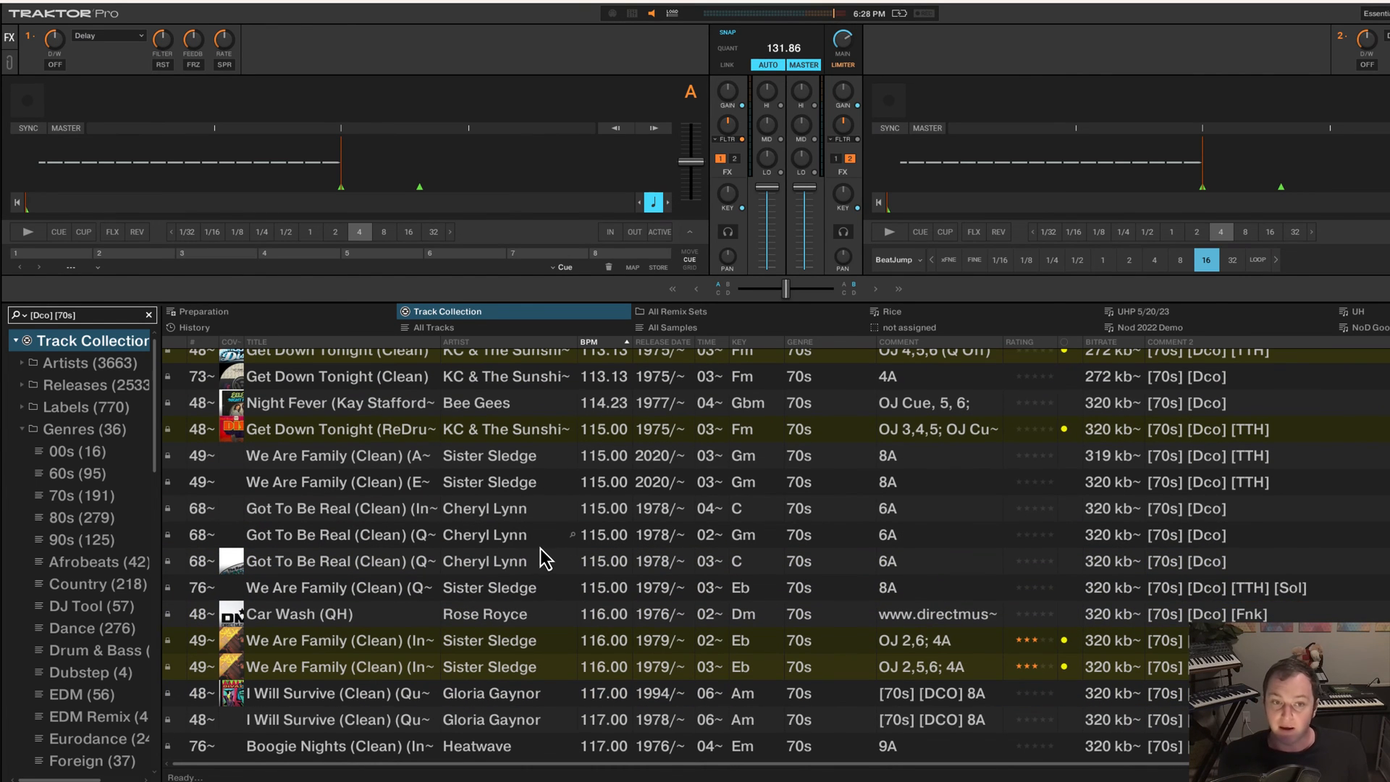
mouse_move(793, 691)
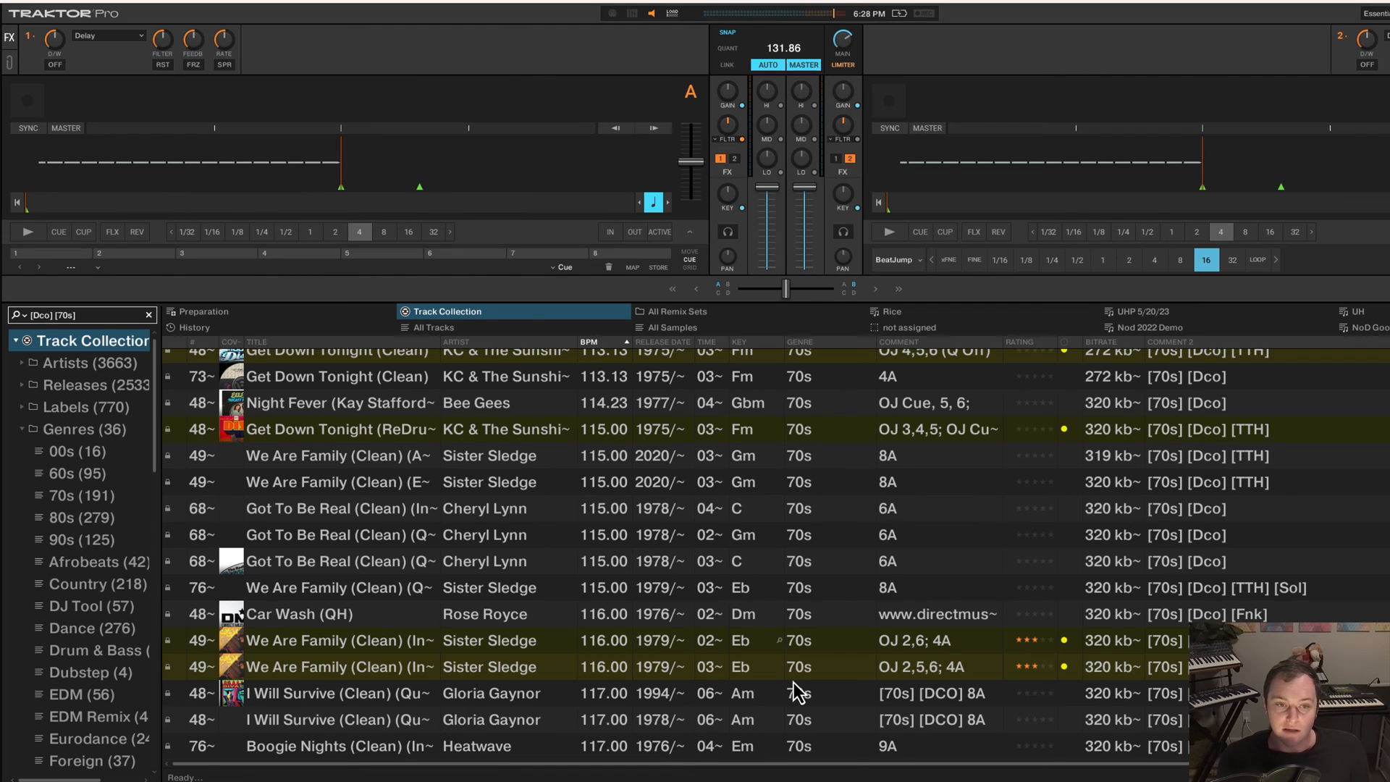
mouse_move(445, 482)
type("[")
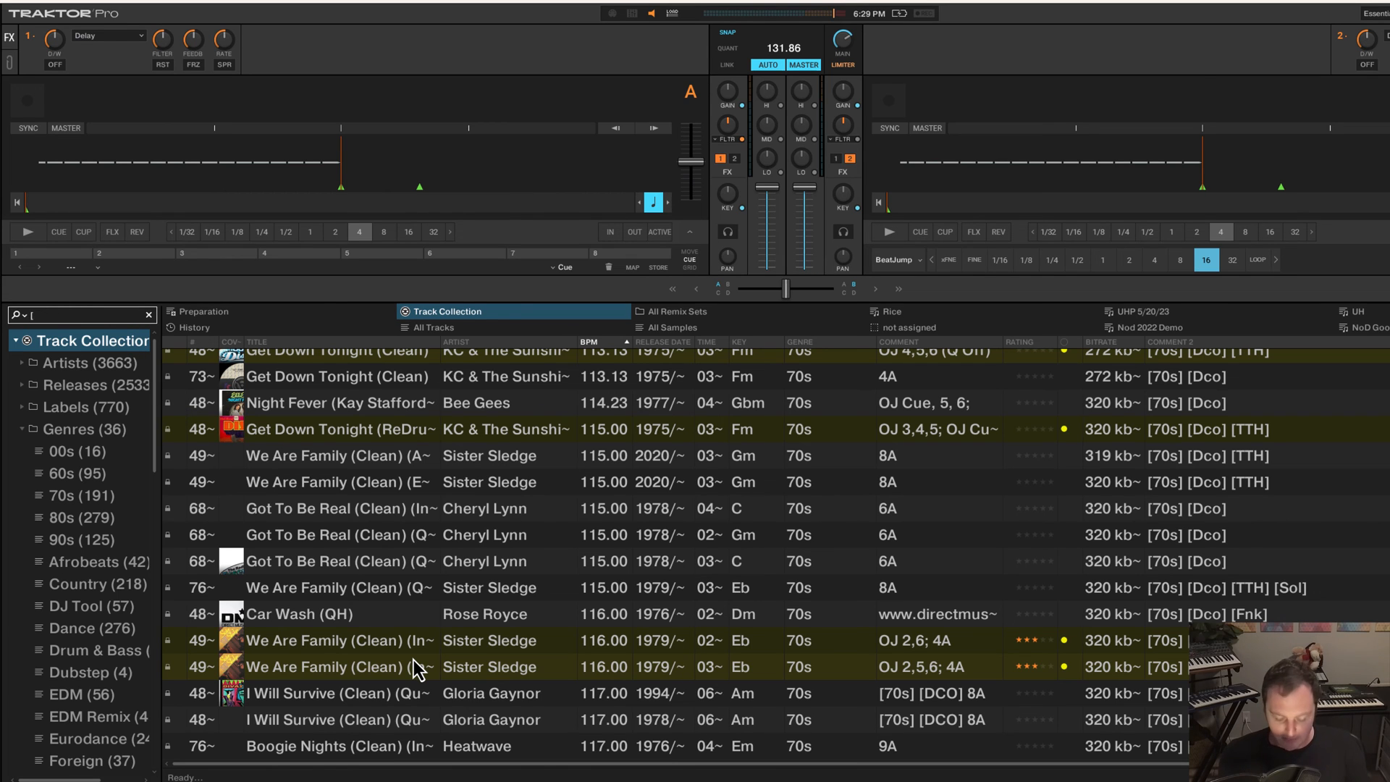
- Search for [Slm] and scroll through the matching tracks
type("Slm]")
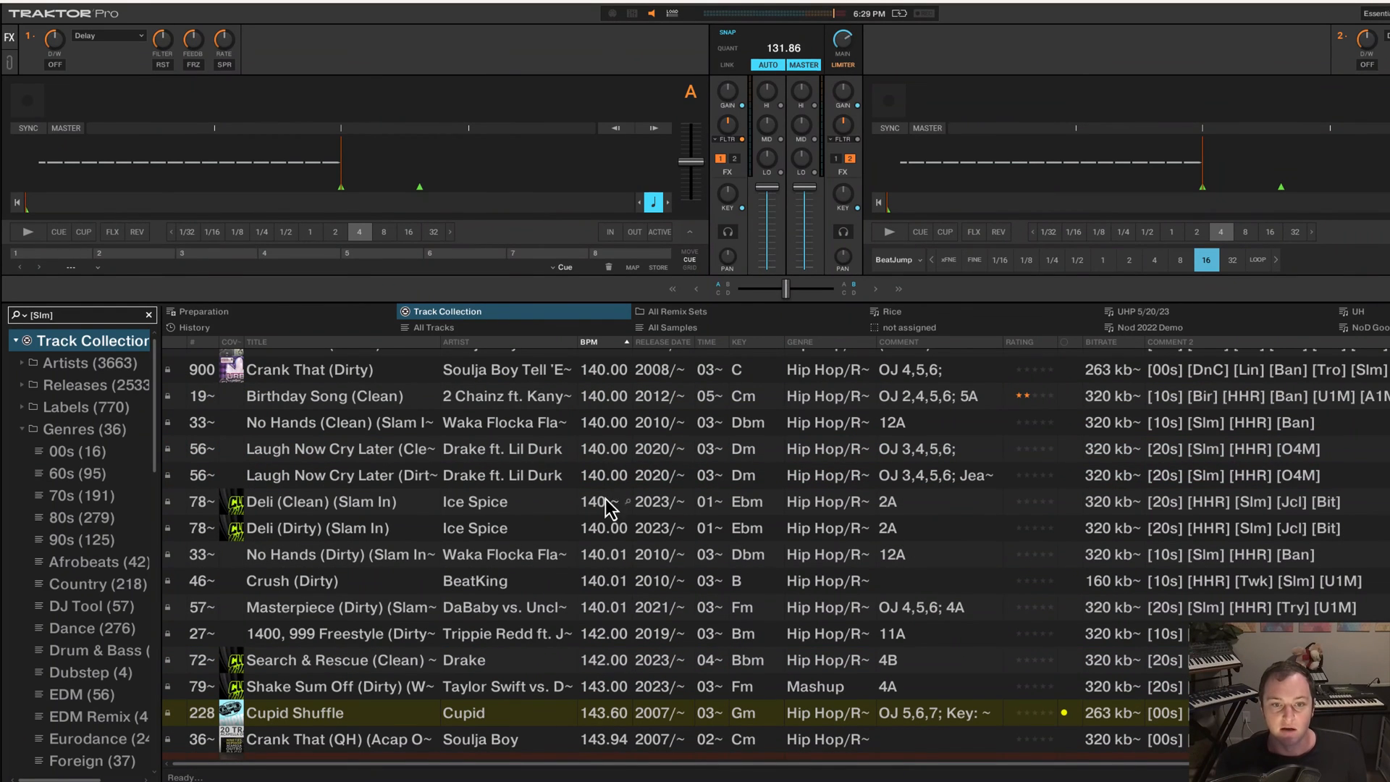
scroll("down", 3)
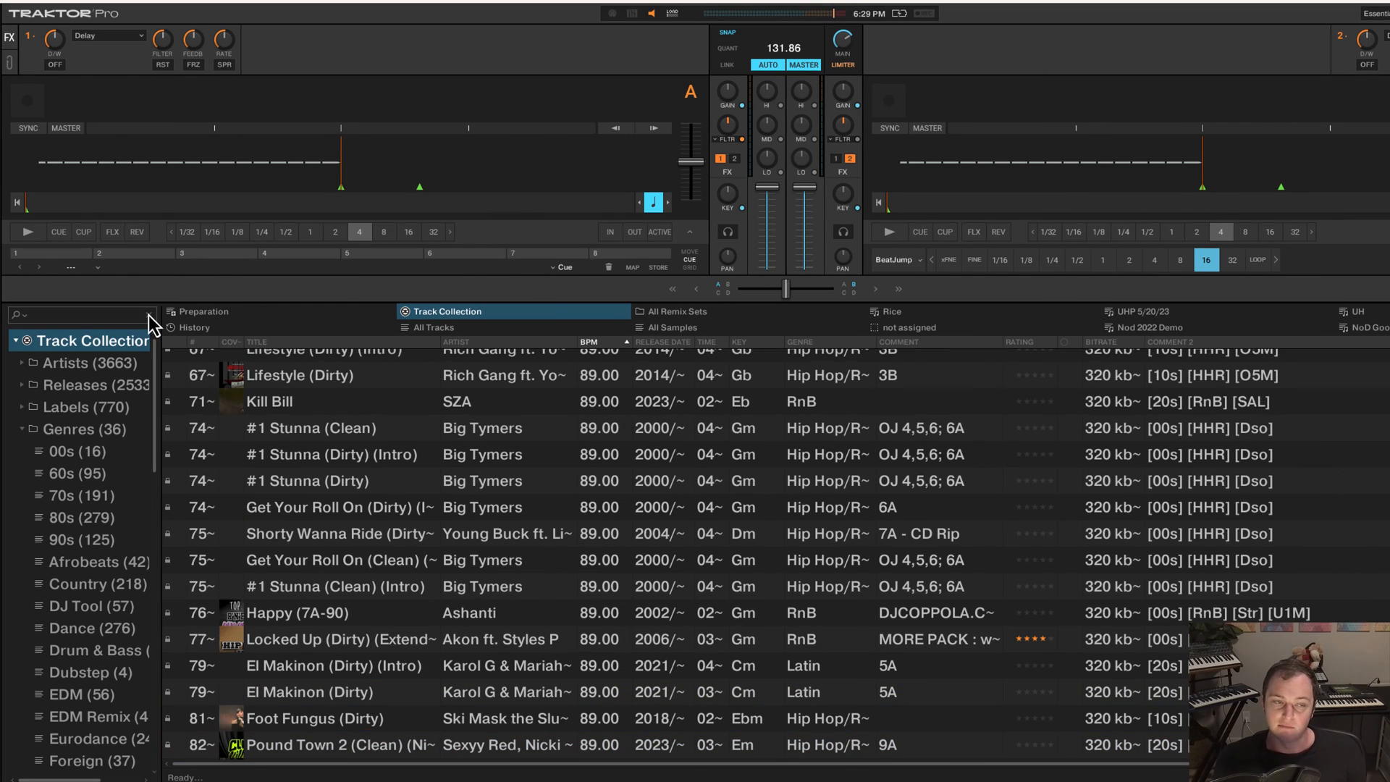
mouse_move(222, 387)
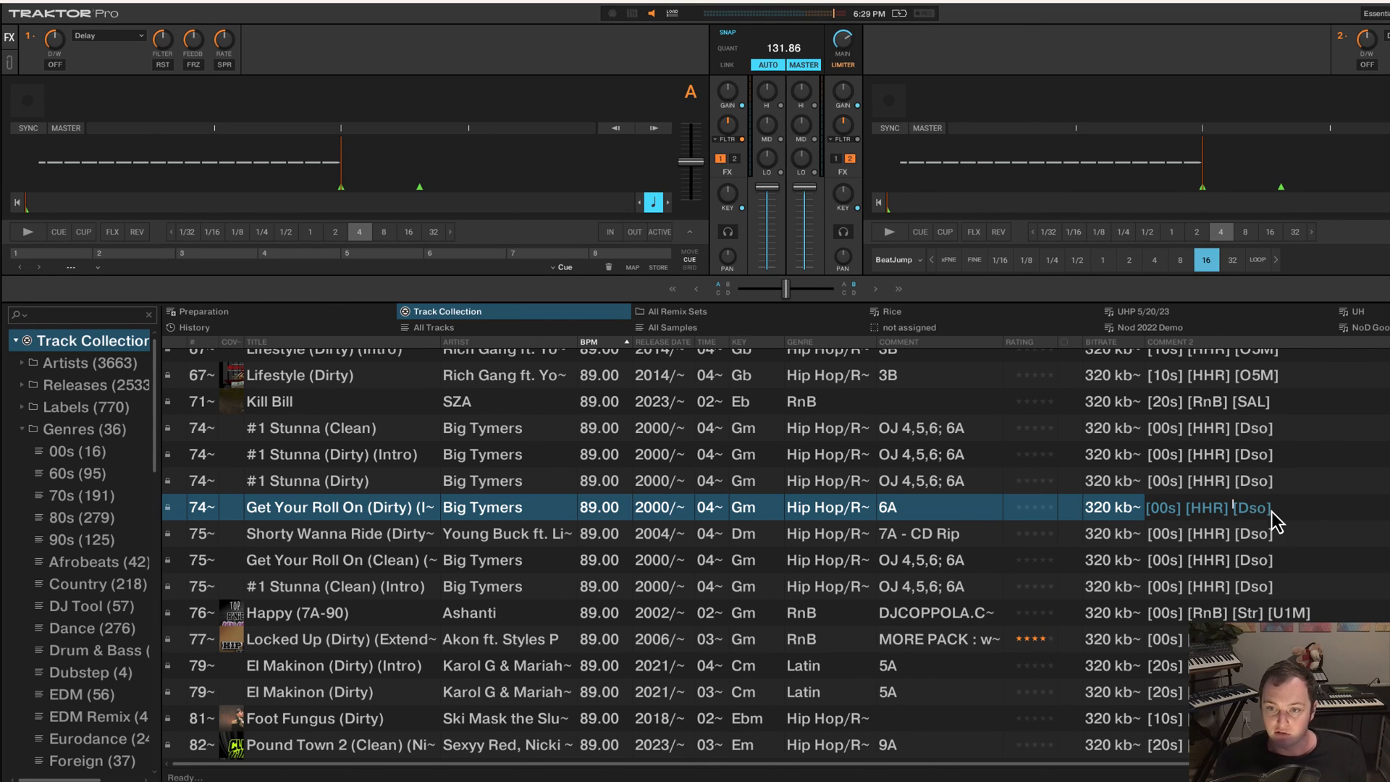
mouse_move(1307, 522)
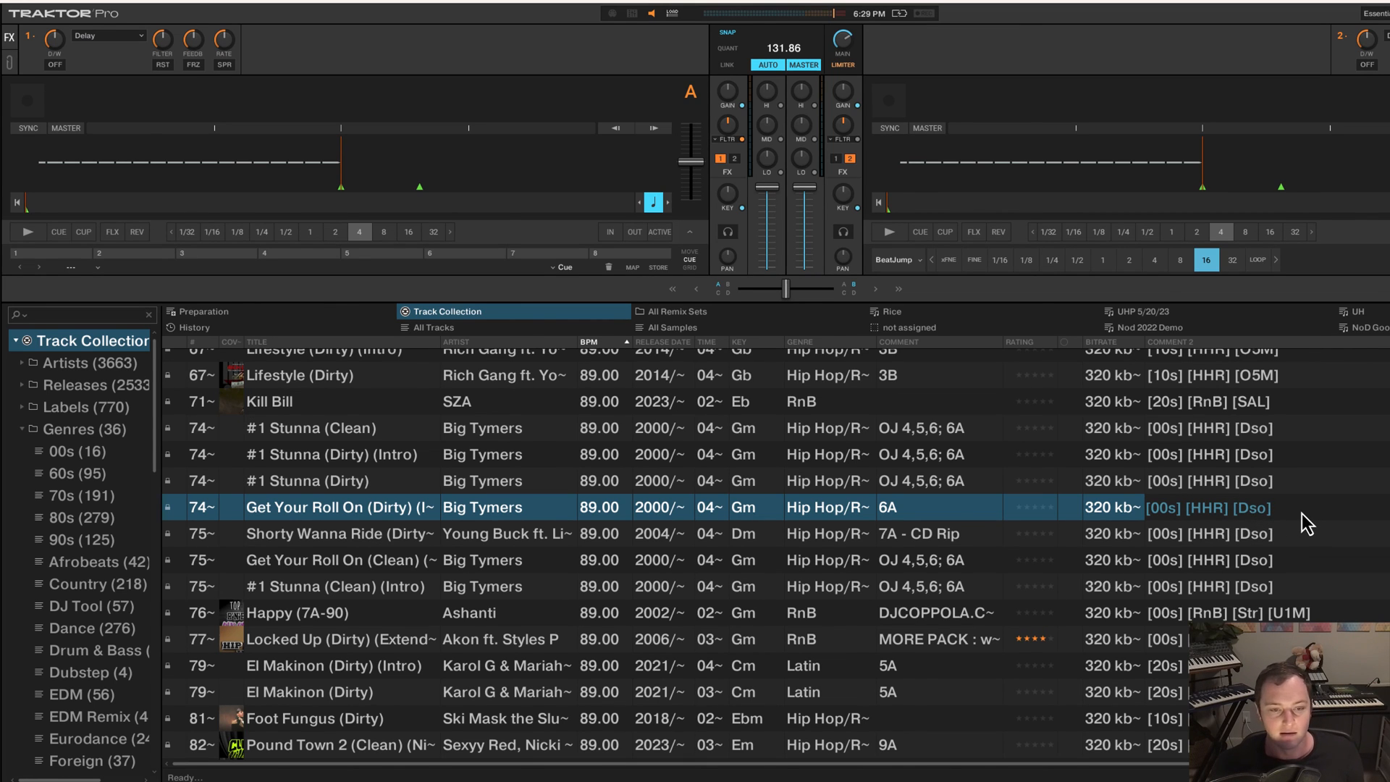